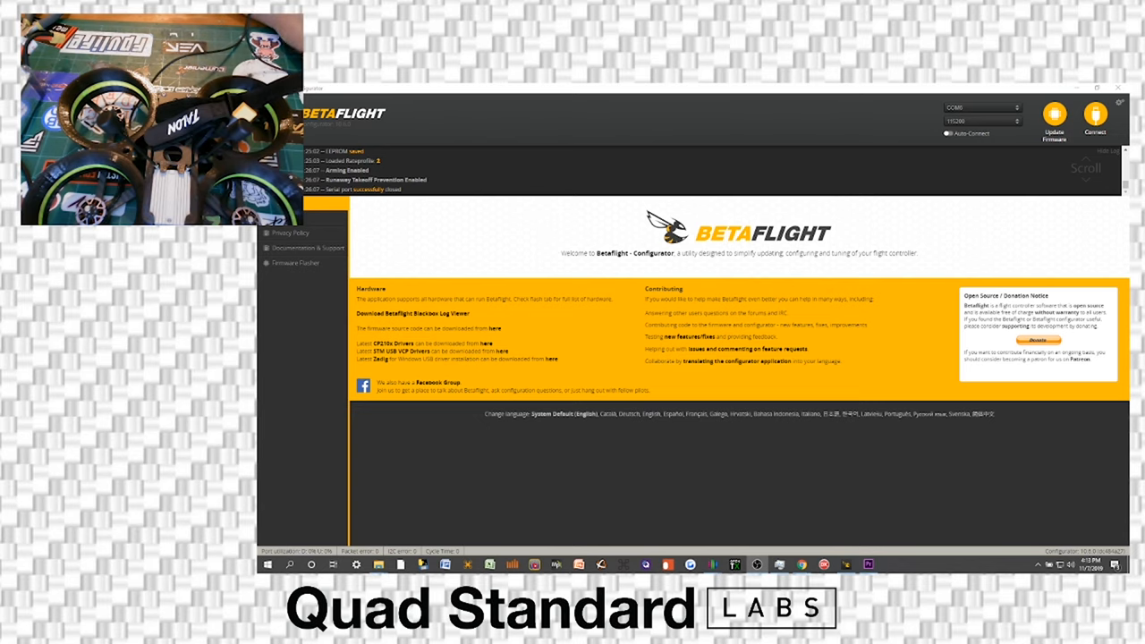
pyautogui.moveTo(969, 132)
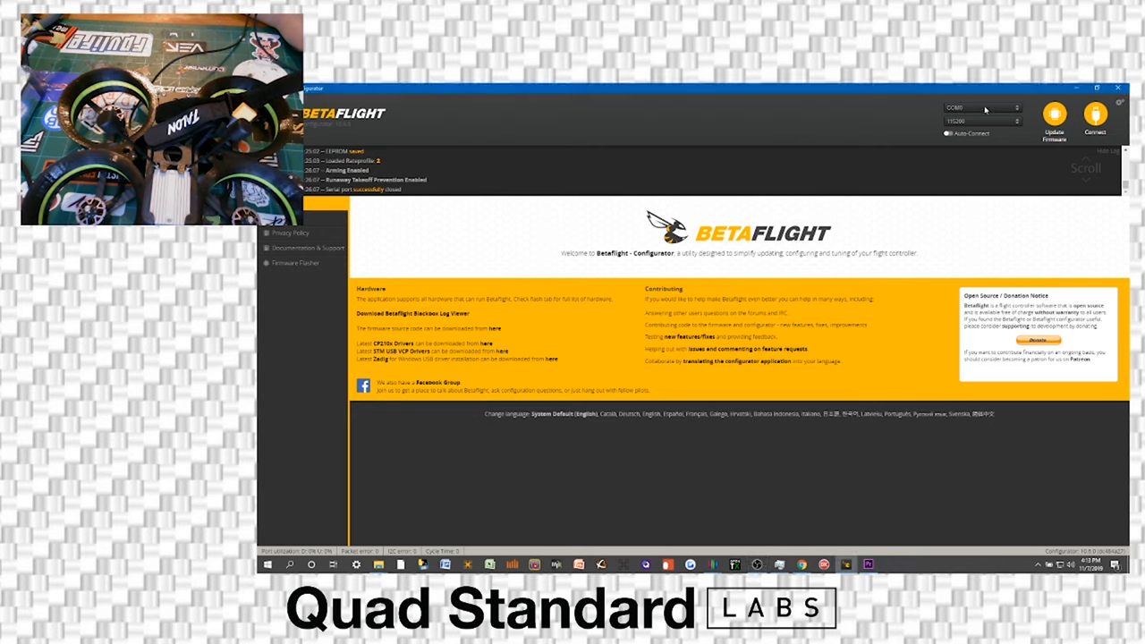
pyautogui.moveTo(1016, 111)
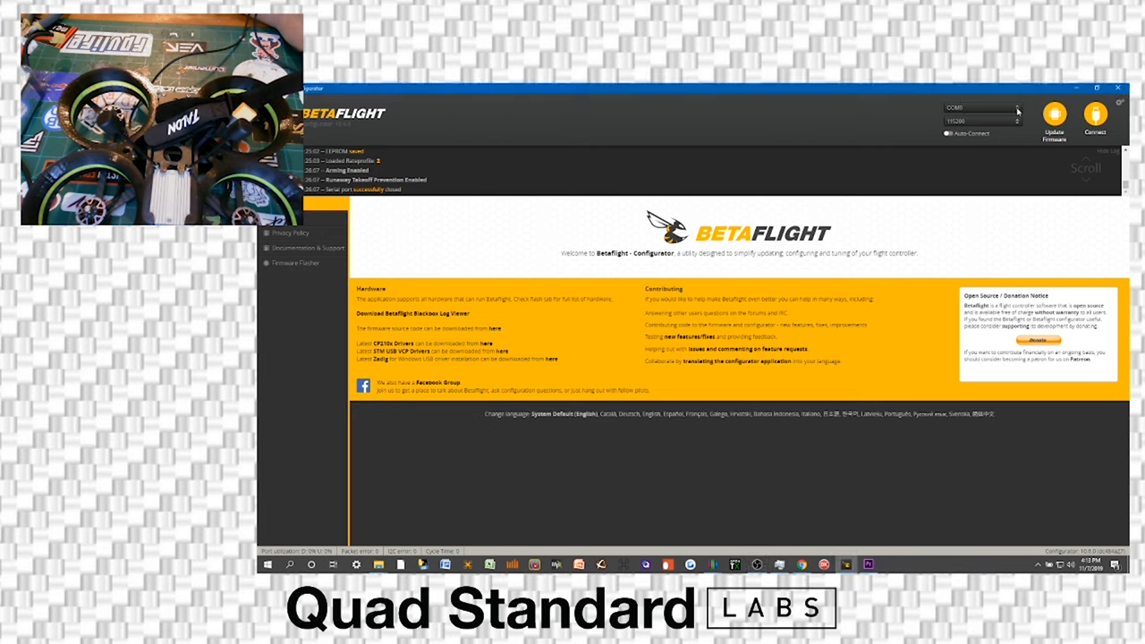
# Select the flight controller's COM port from the serial port list
pyautogui.click(980, 107)
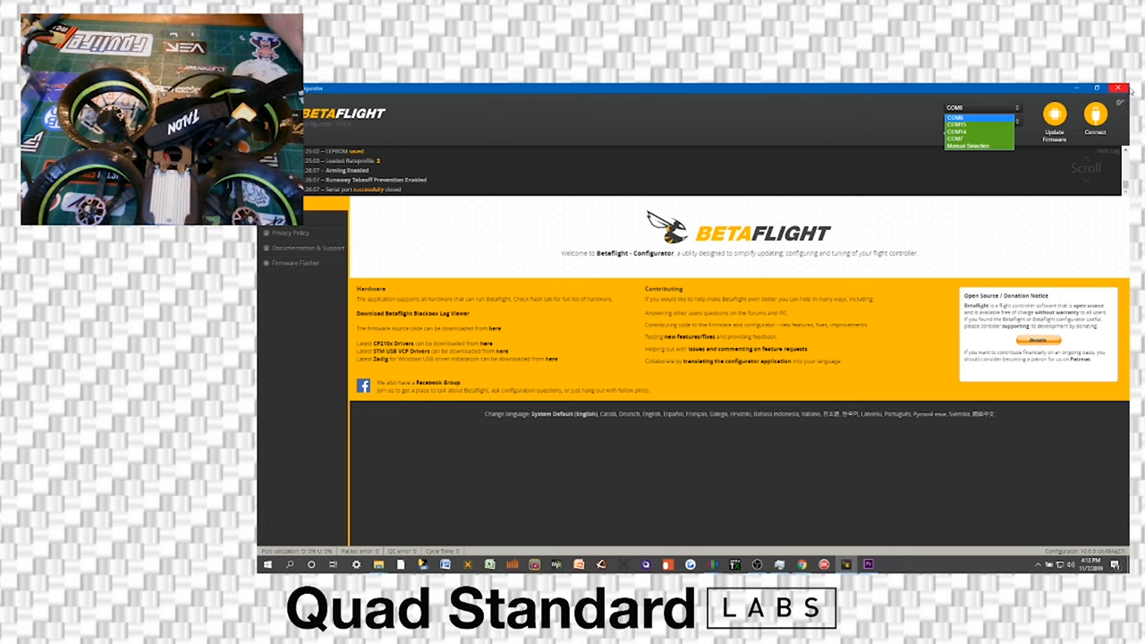
pyautogui.click(975, 140)
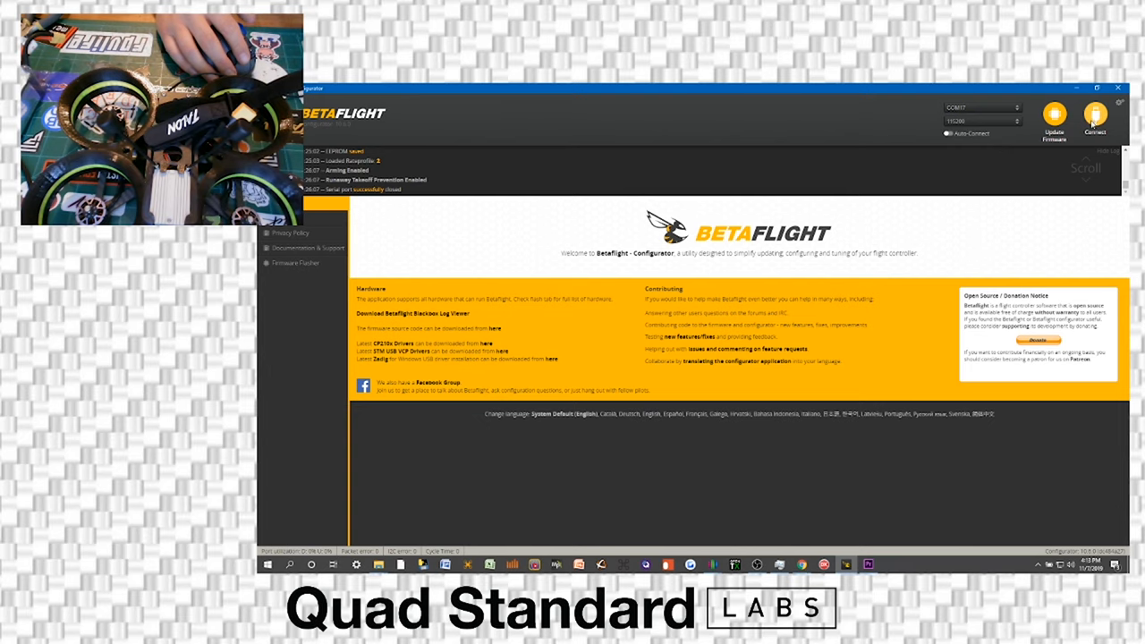
# Connect to the quad's flight controller and load its Setup overview
pyautogui.click(1094, 121)
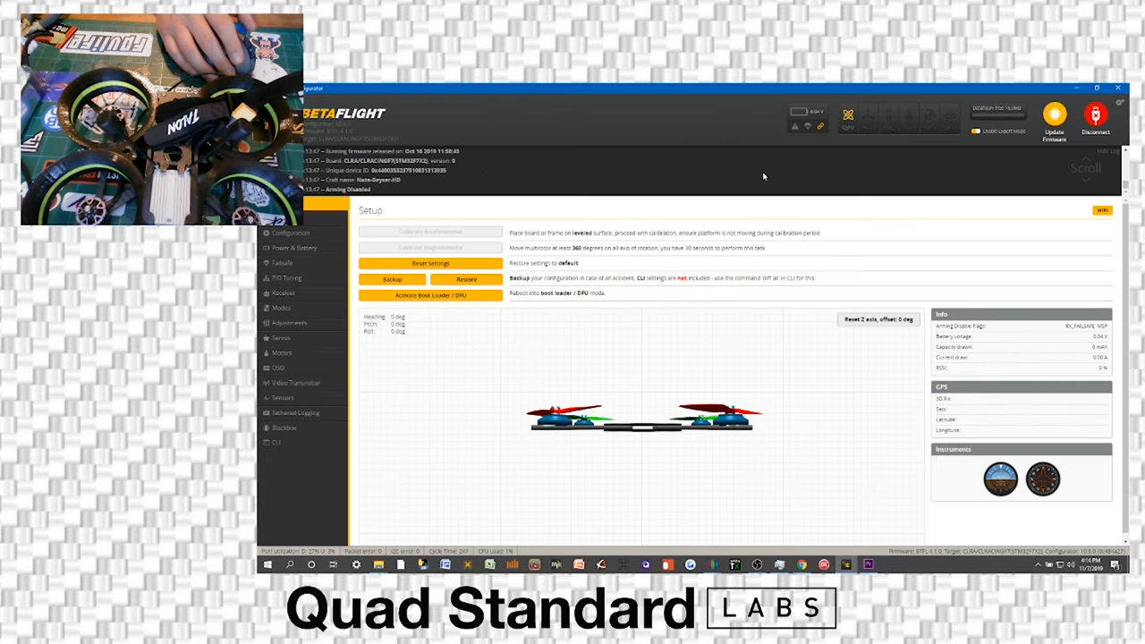
pyautogui.moveTo(837, 182)
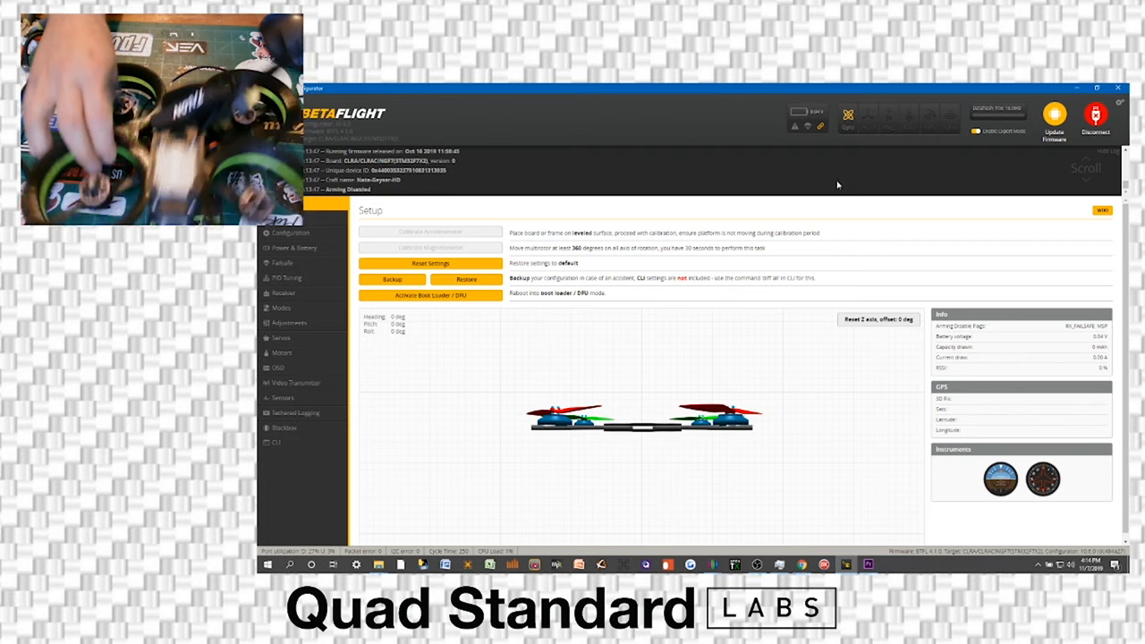
pyautogui.moveTo(1005, 179)
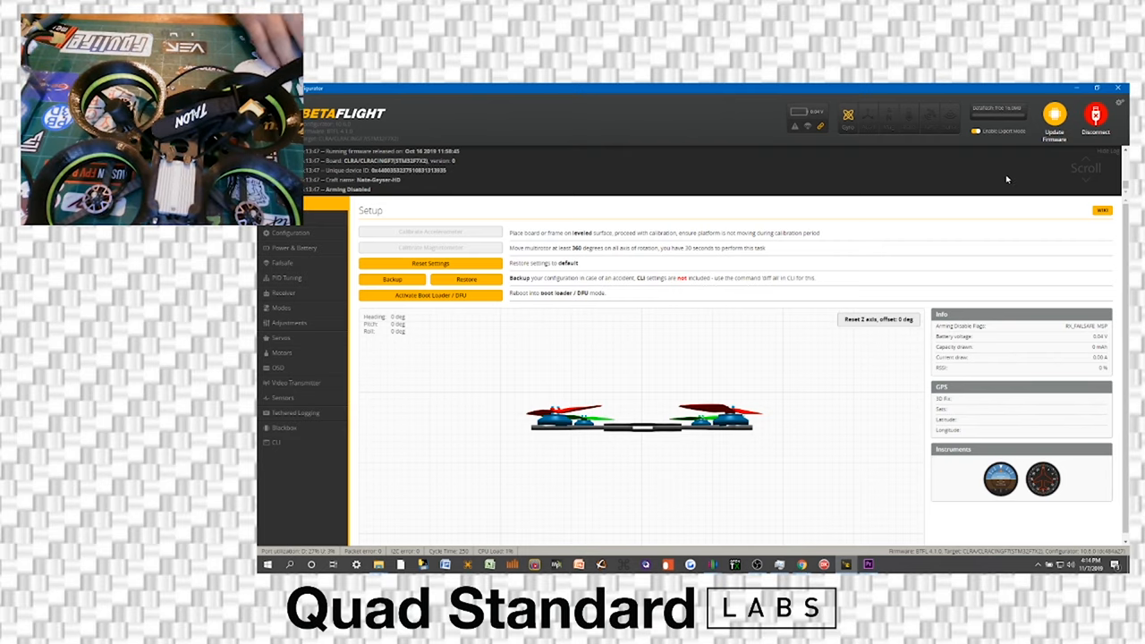
pyautogui.moveTo(748, 436)
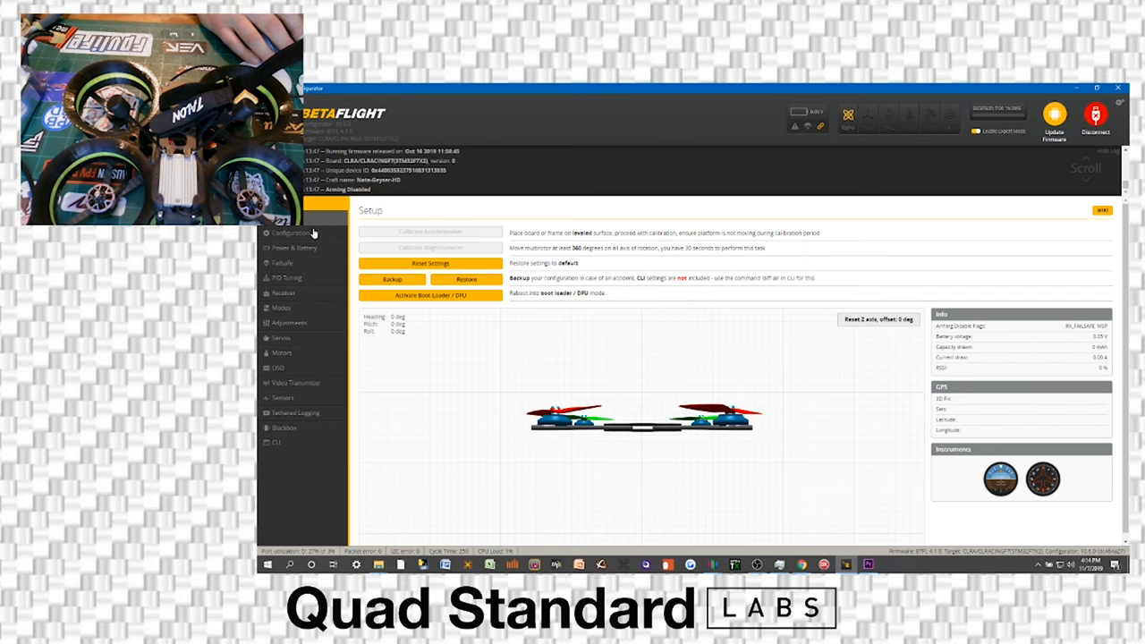
# Show the Arming options with the maximum arm angle on the Configuration page
pyautogui.click(290, 233)
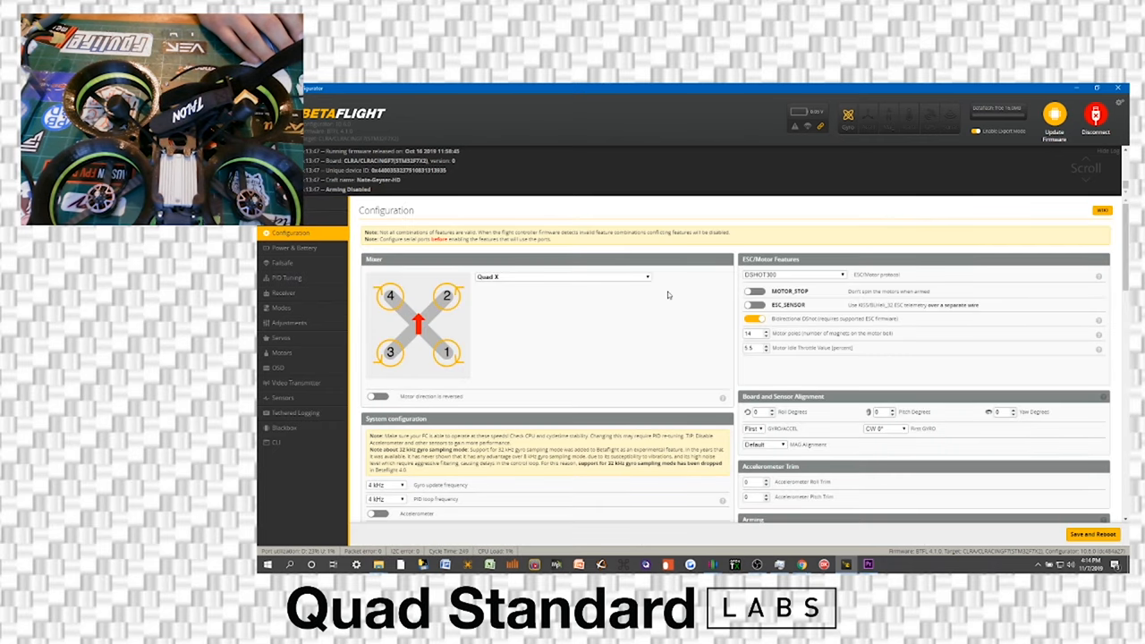
pyautogui.scroll(-3)
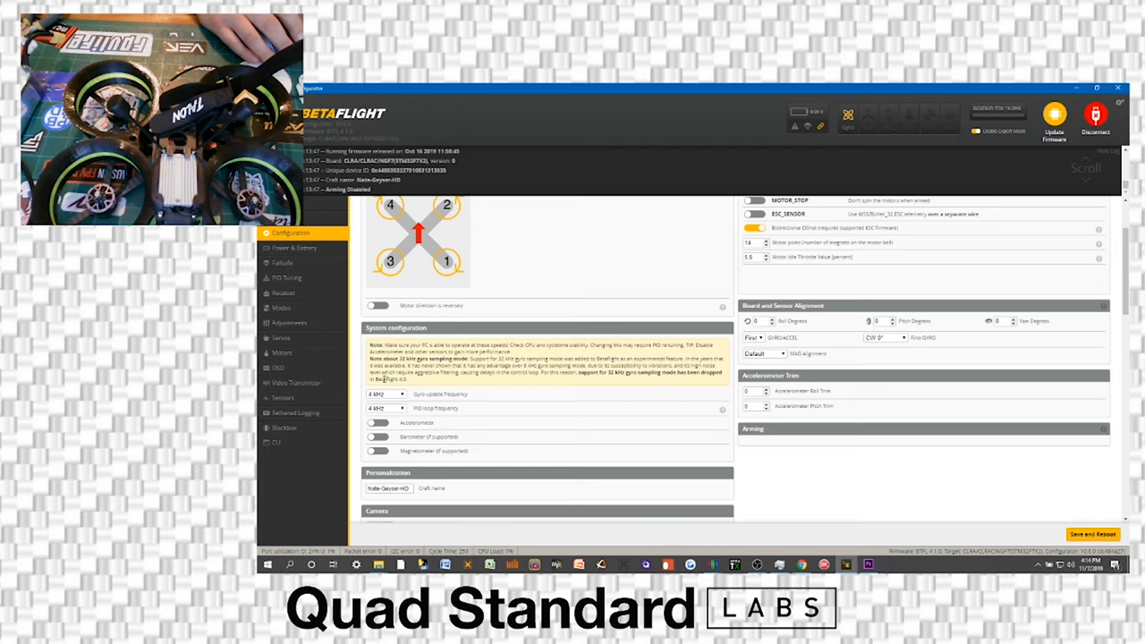
pyautogui.moveTo(368, 418)
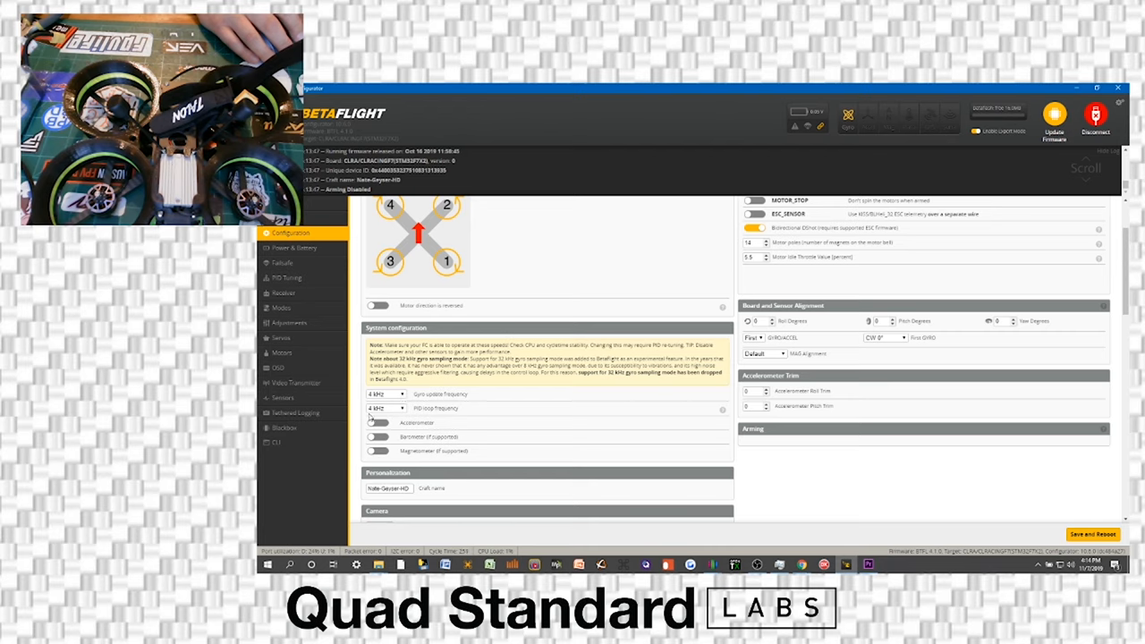
pyautogui.click(375, 422)
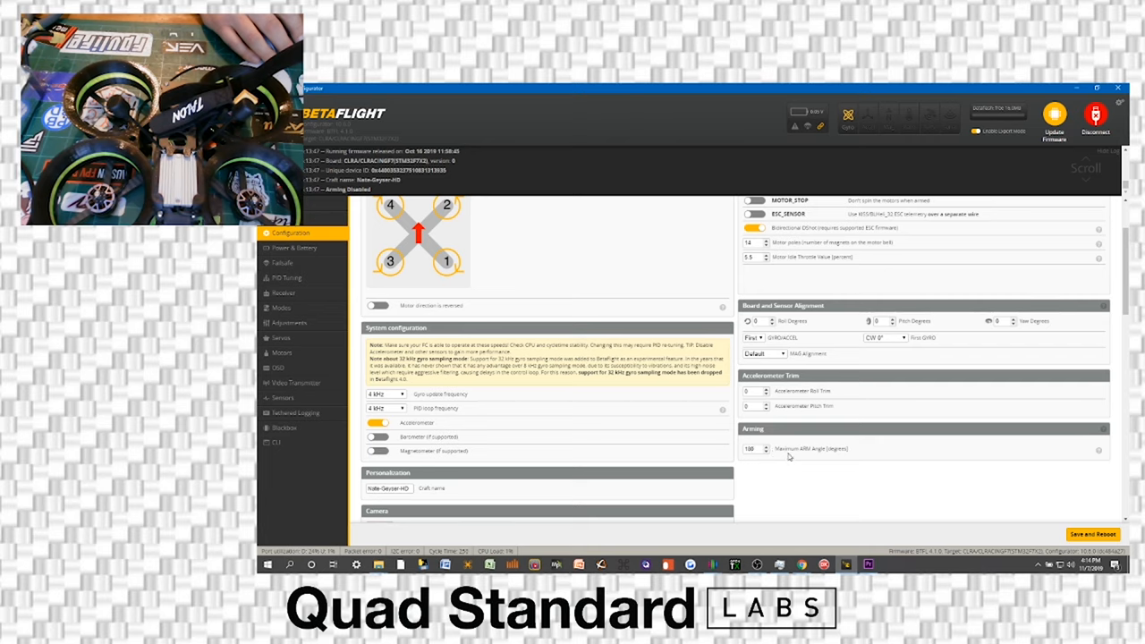
pyautogui.moveTo(758, 447)
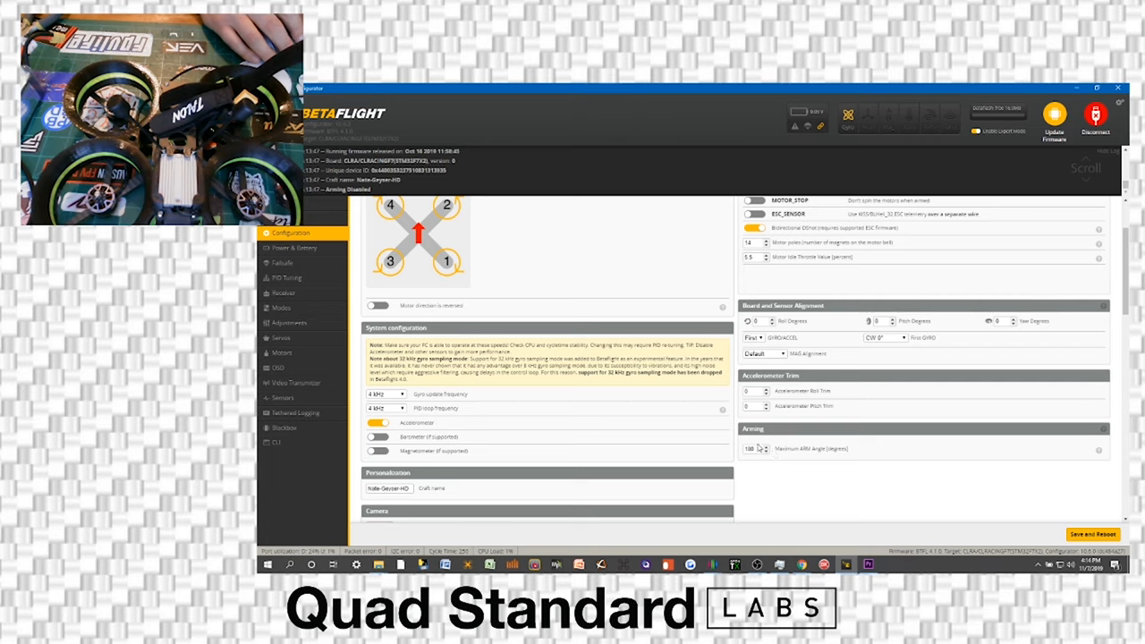
pyautogui.moveTo(858, 498)
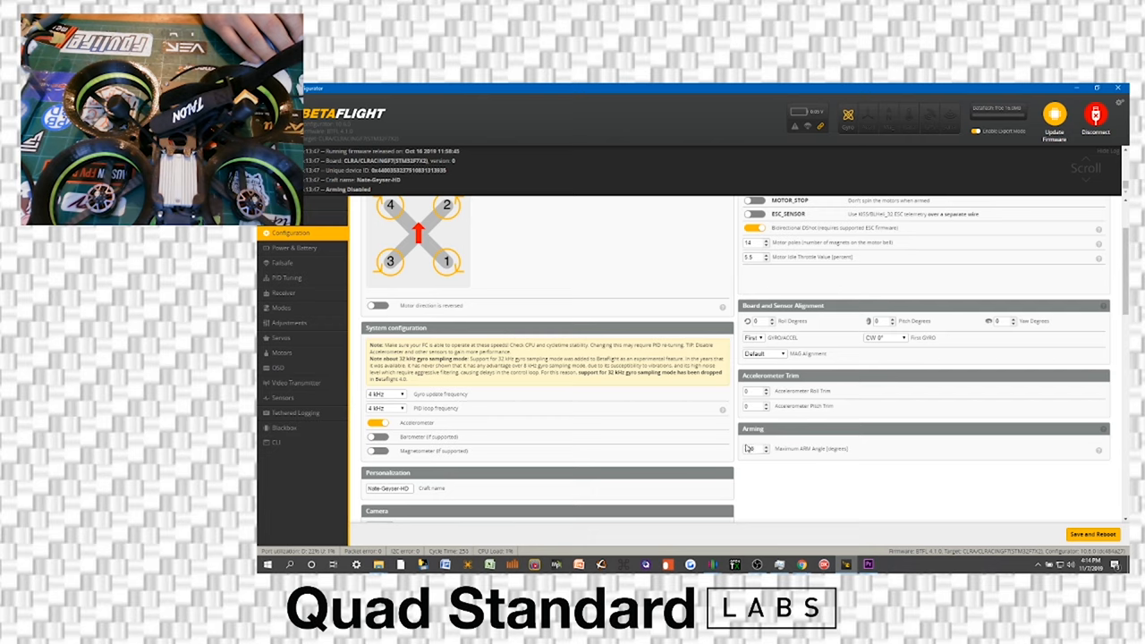
# Set the maximum arm angle to 180 degrees so the quad arms at any tilt
pyautogui.write('180')
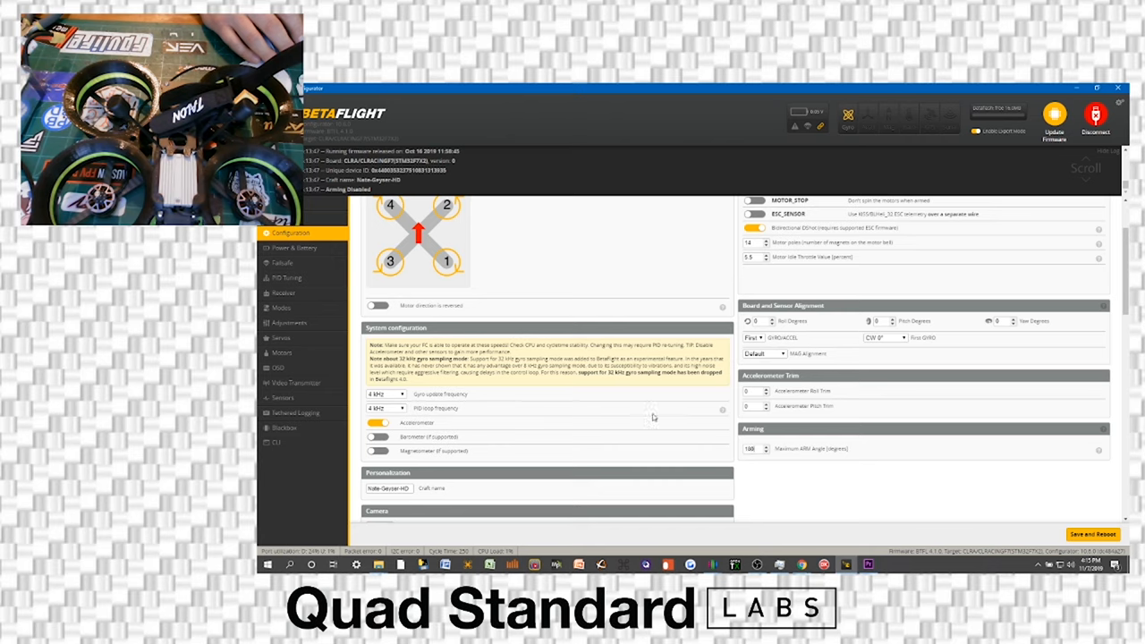
pyautogui.moveTo(733, 411)
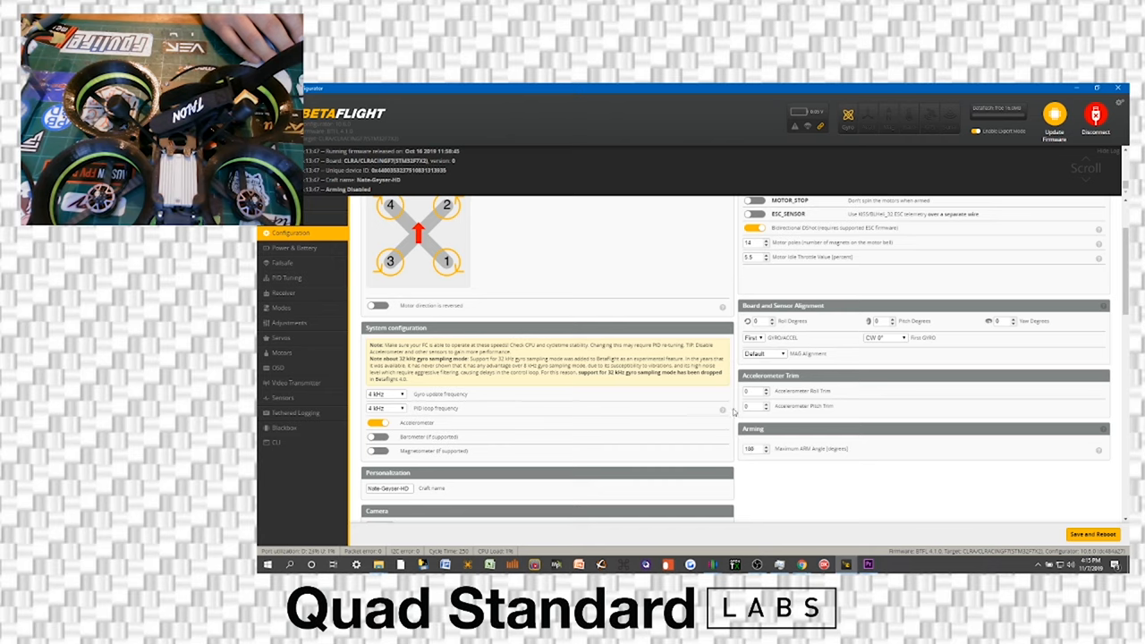
pyautogui.moveTo(301, 411)
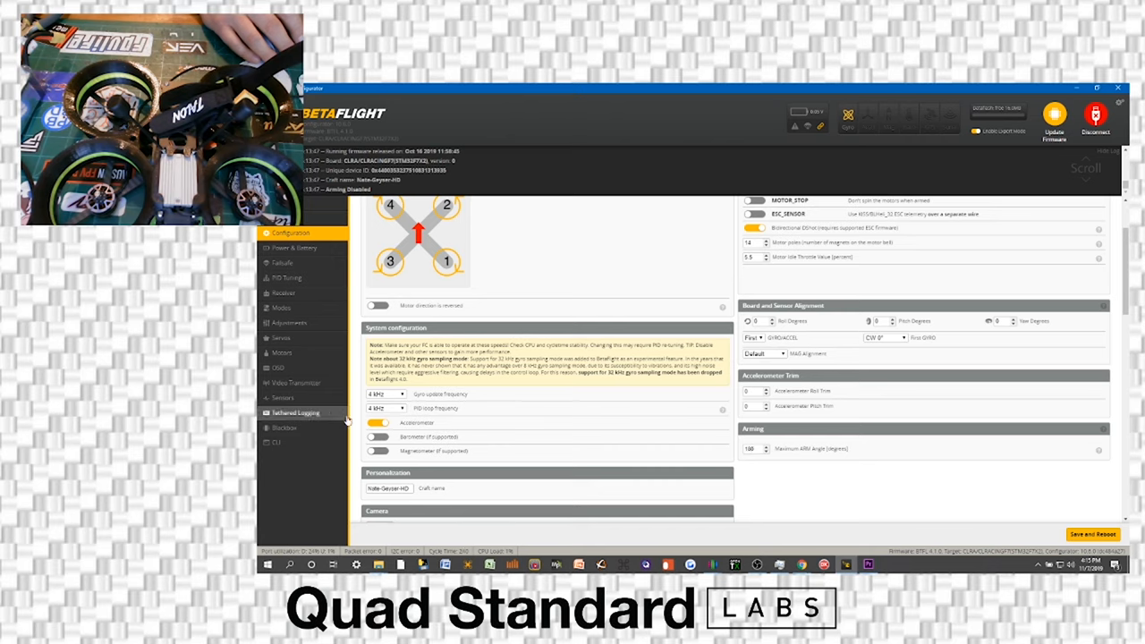
pyautogui.click(376, 422)
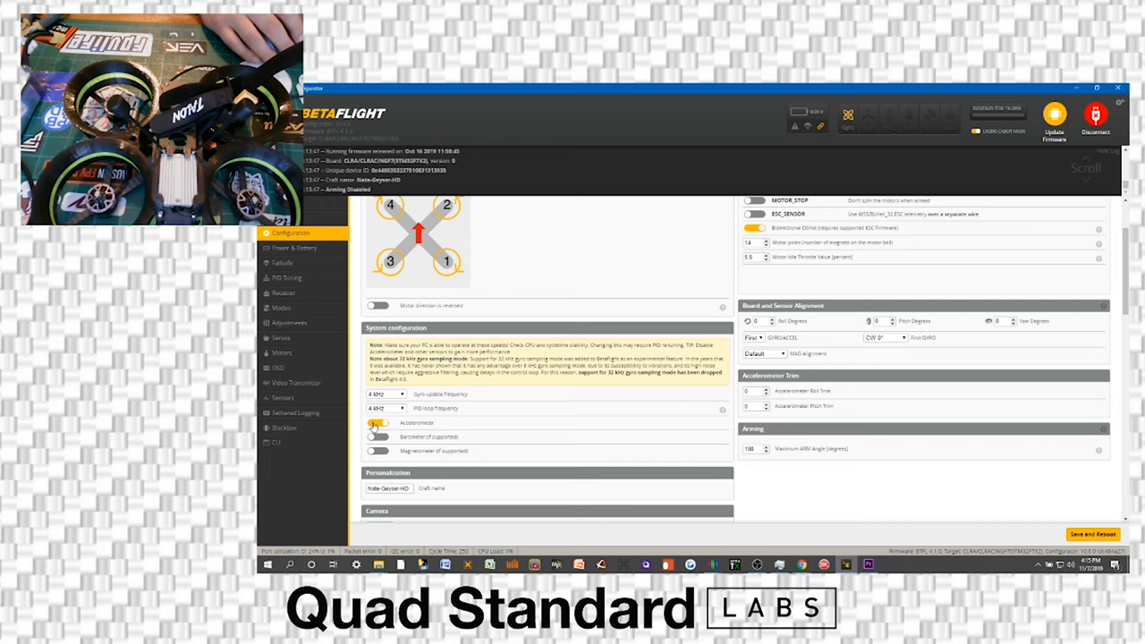
pyautogui.click(375, 422)
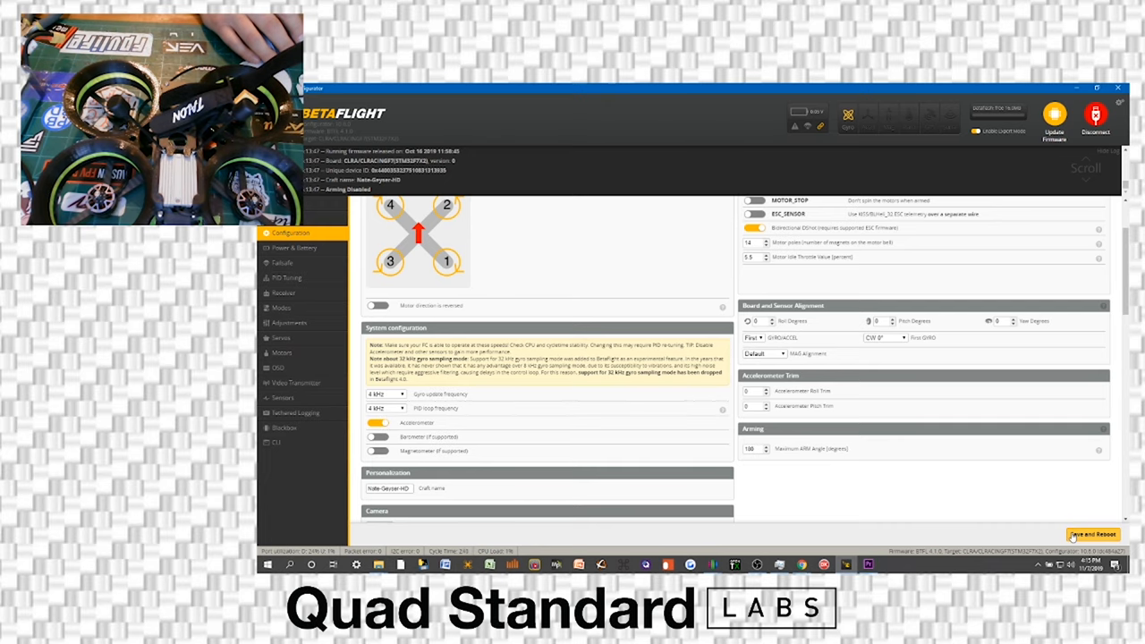
# Save and reboot the configuration, then reconnect to the flight controller
pyautogui.click(1091, 533)
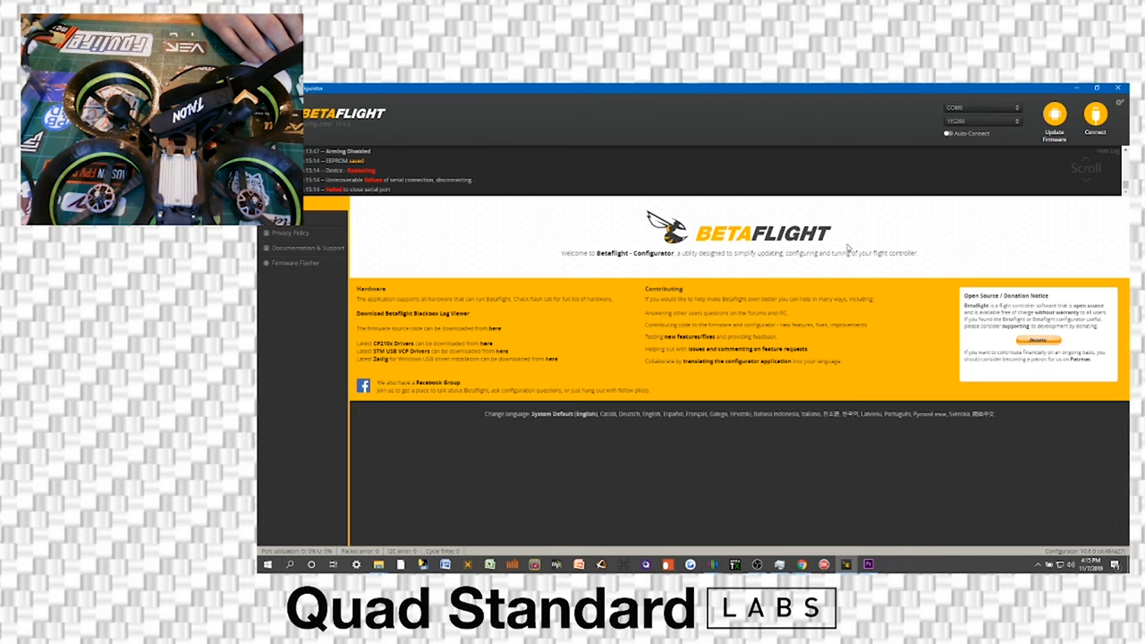
pyautogui.moveTo(933, 134)
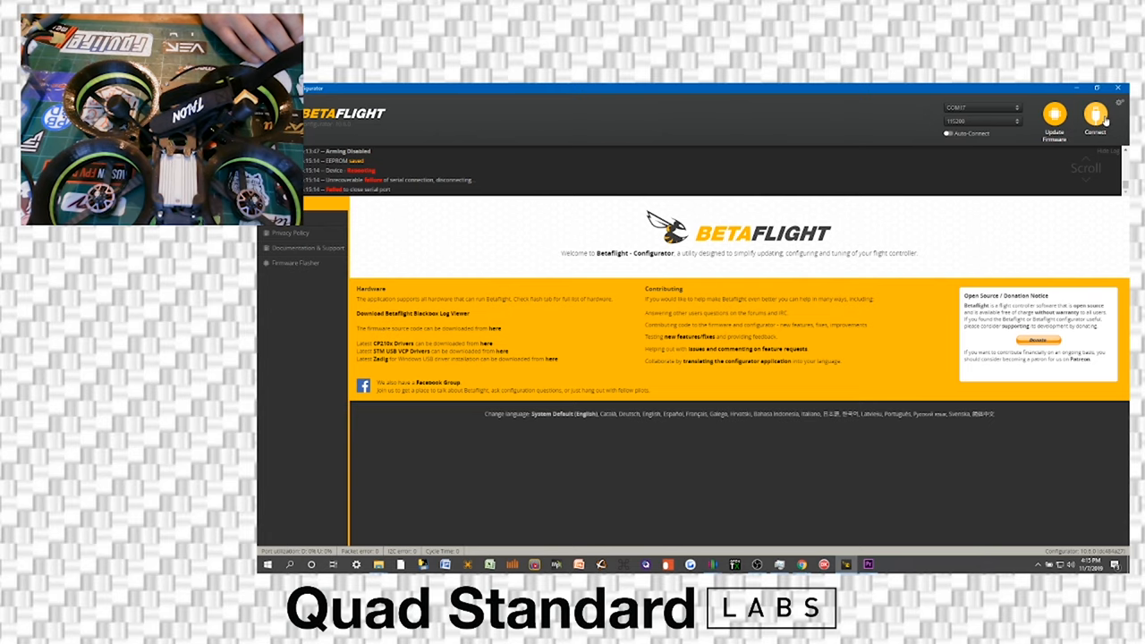
pyautogui.click(1094, 121)
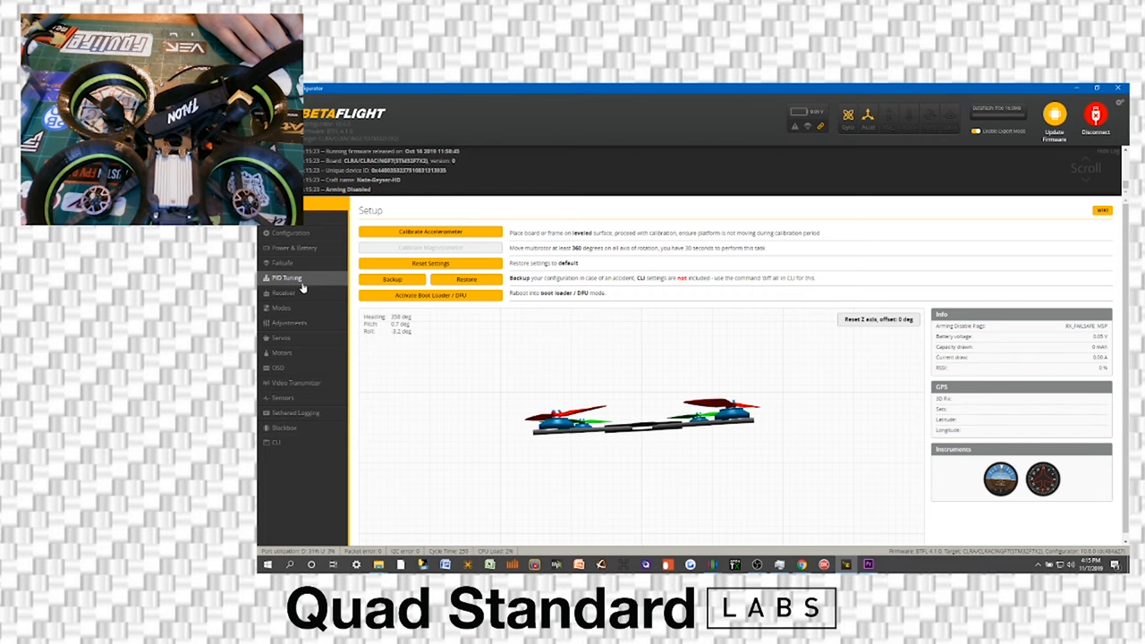
pyautogui.moveTo(283, 307)
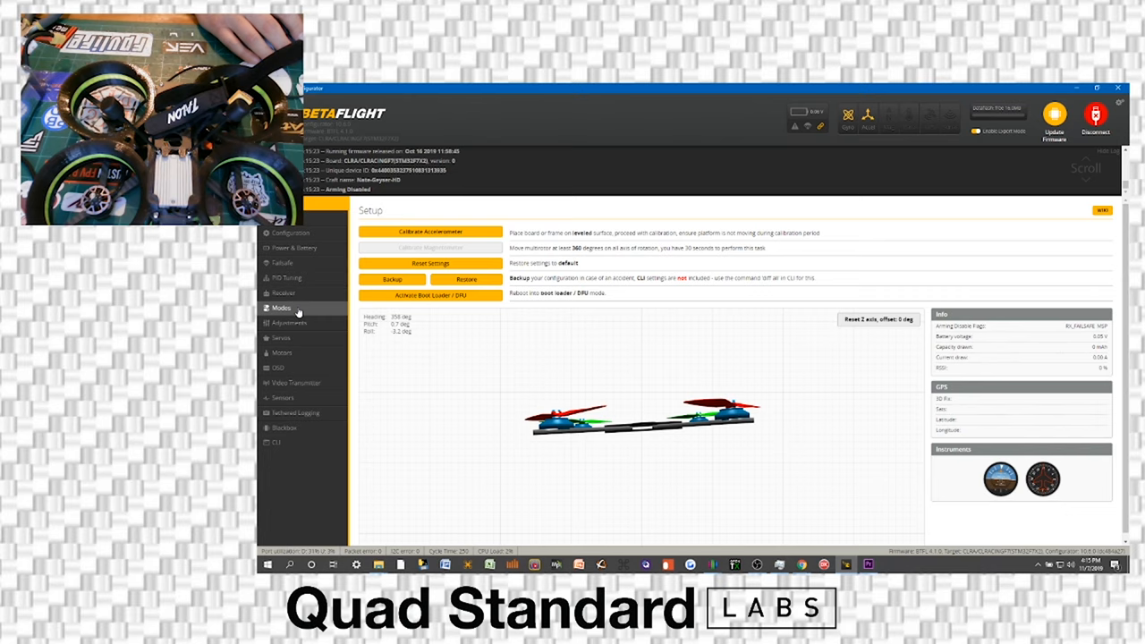
# Show the ANGLE and HORIZON entries on the Modes page
pyautogui.click(281, 307)
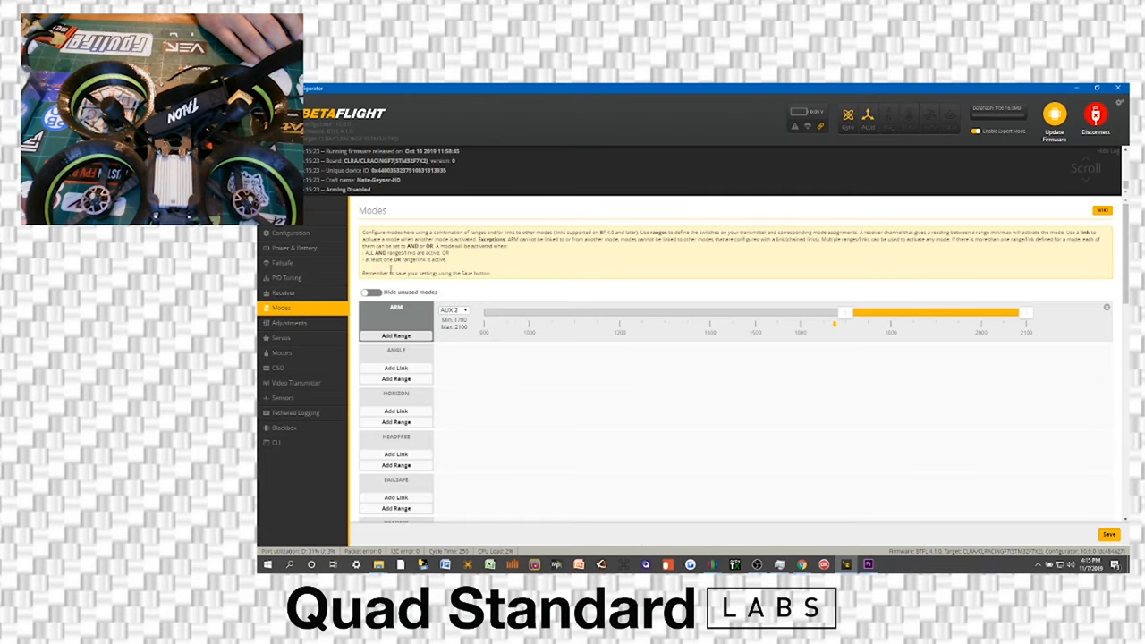
pyautogui.moveTo(294, 247)
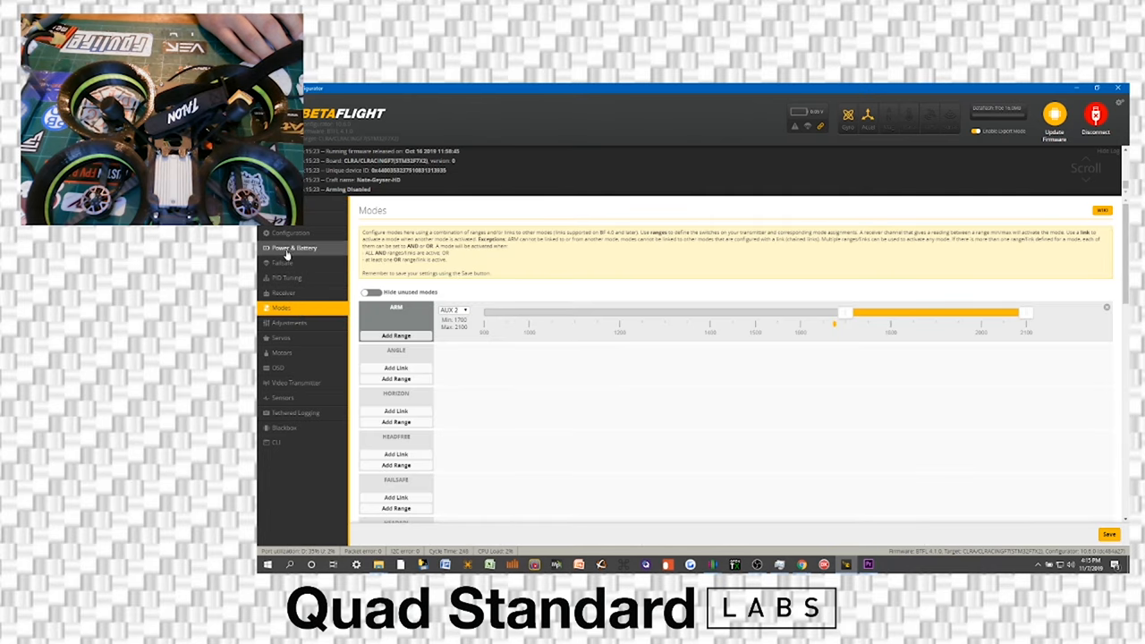
pyautogui.moveTo(653, 276)
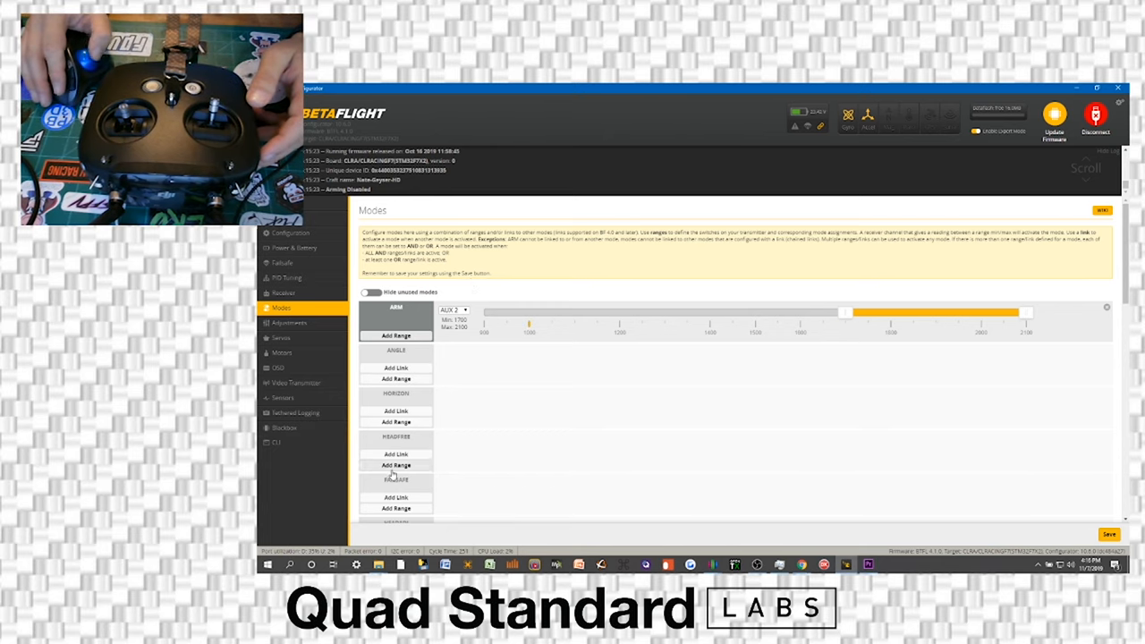
pyautogui.scroll(-3)
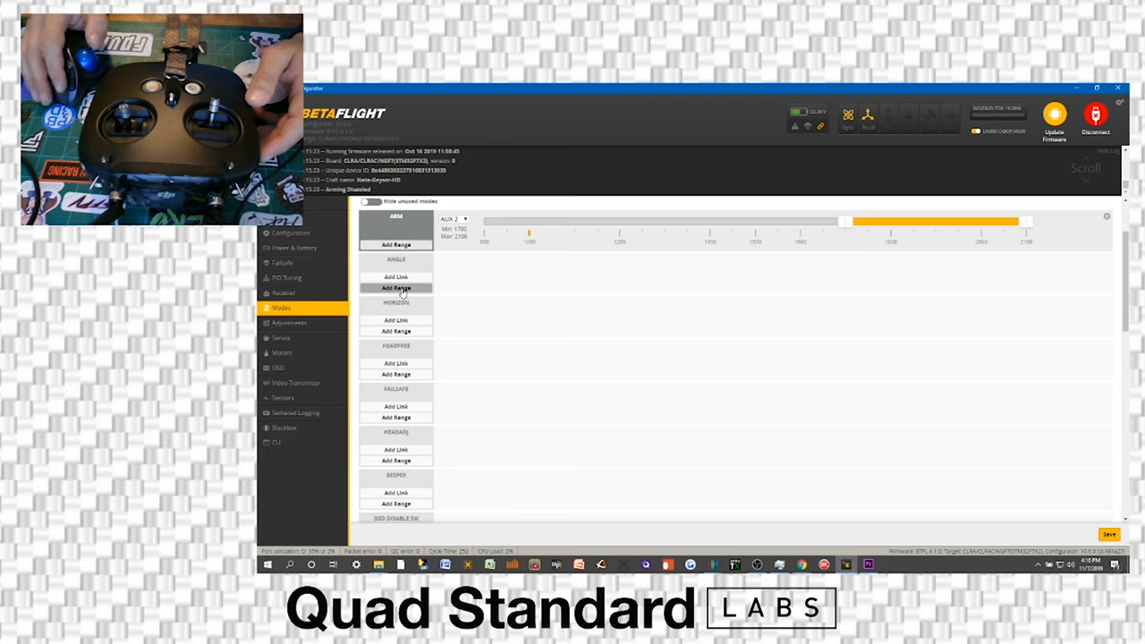
# Give Angle mode an AUX 2 range covering the switch's middle position
pyautogui.click(395, 288)
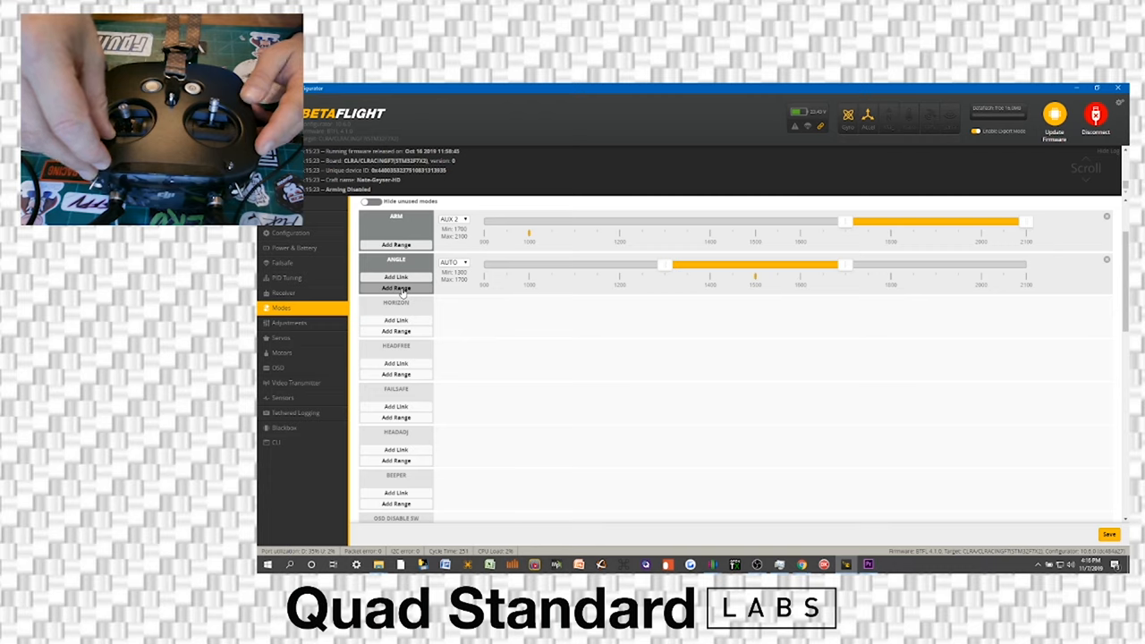
pyautogui.click(456, 261)
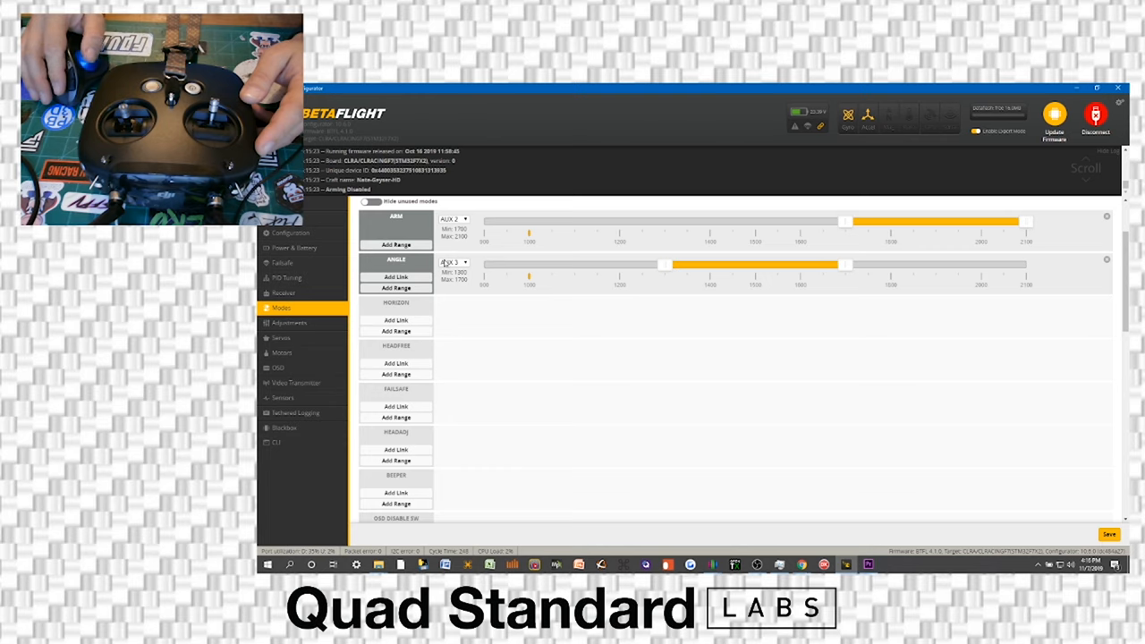
pyautogui.click(452, 261)
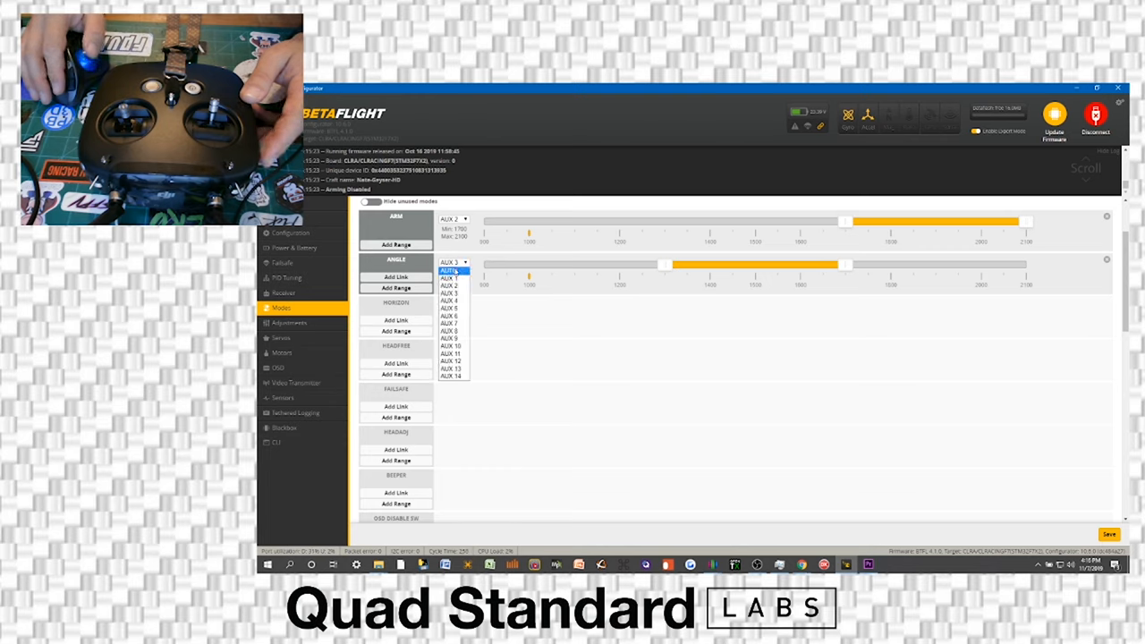
pyautogui.click(451, 268)
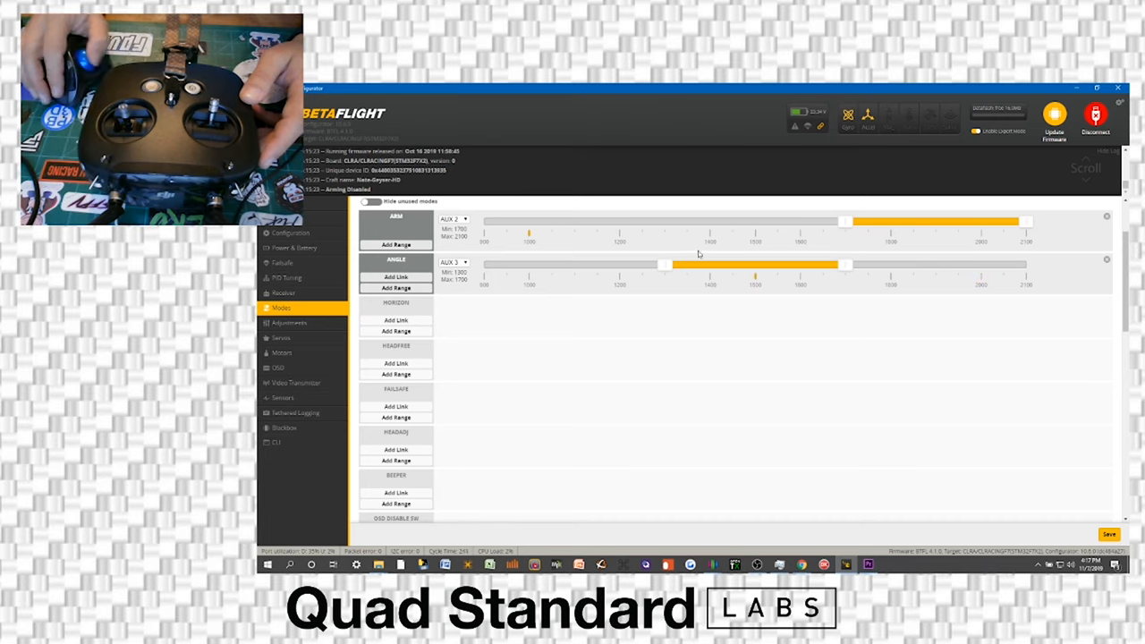
pyautogui.moveTo(487, 282)
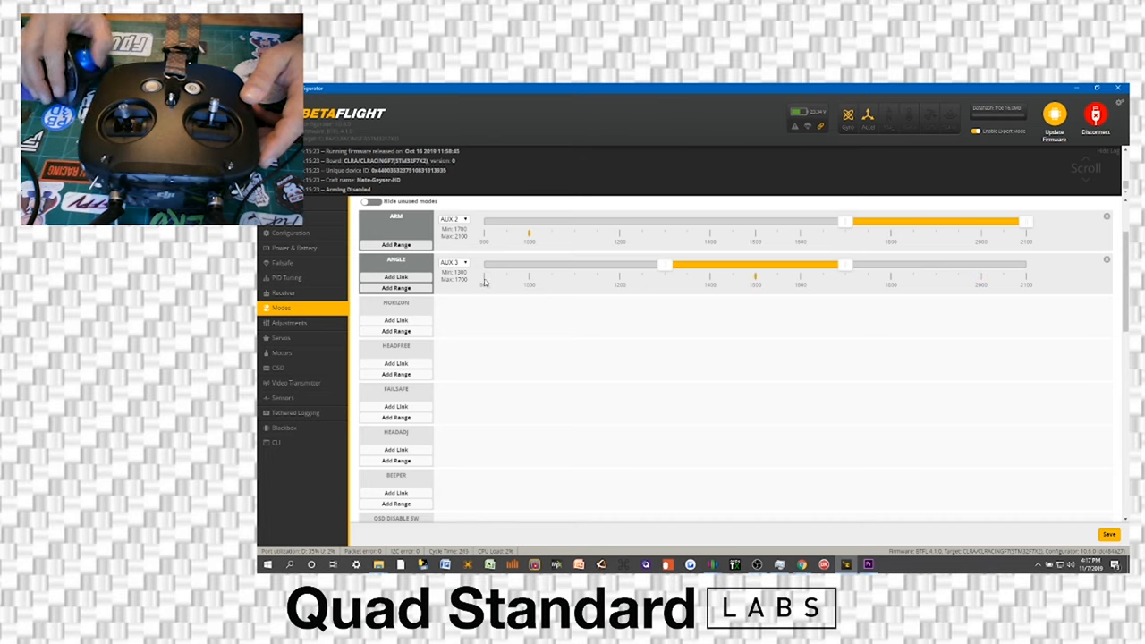
pyautogui.click(395, 331)
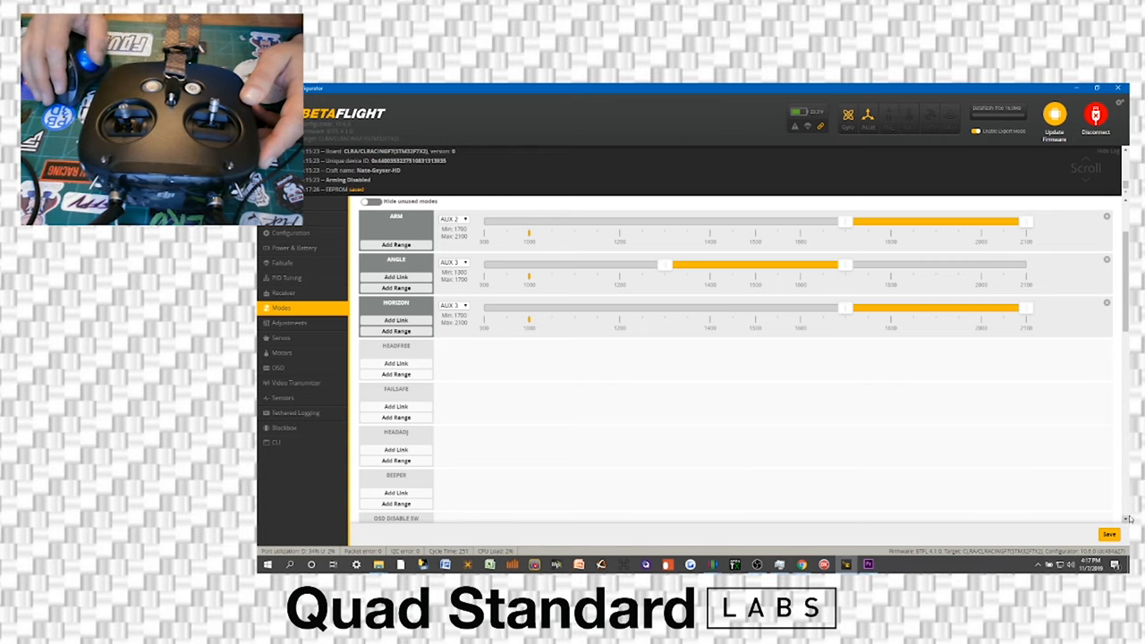
pyautogui.moveTo(311, 322)
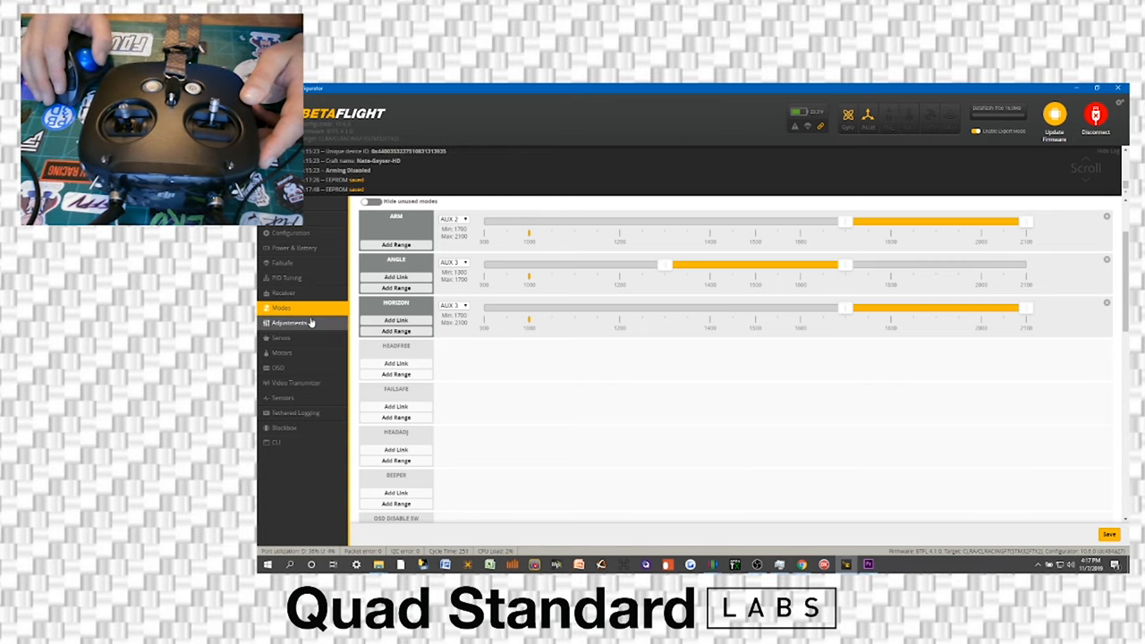
# Leave the saved mode ranges and bring up the PID Tuning page
pyautogui.click(286, 278)
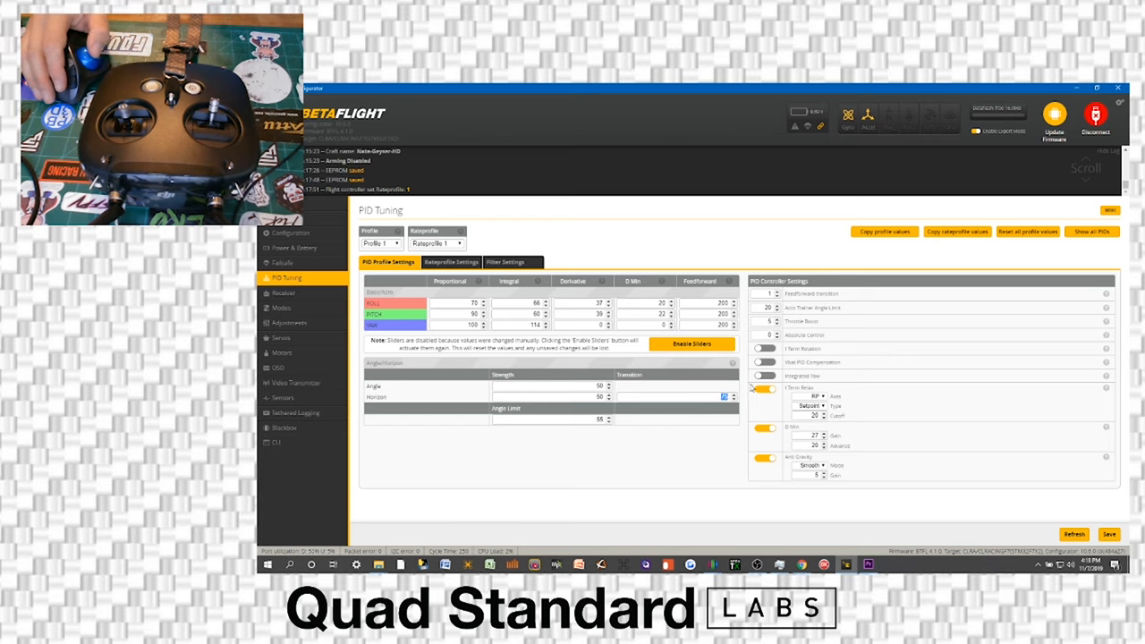
# Adjust the Angle and Horizon strength values under Angle/Horizon
pyautogui.click(697, 397)
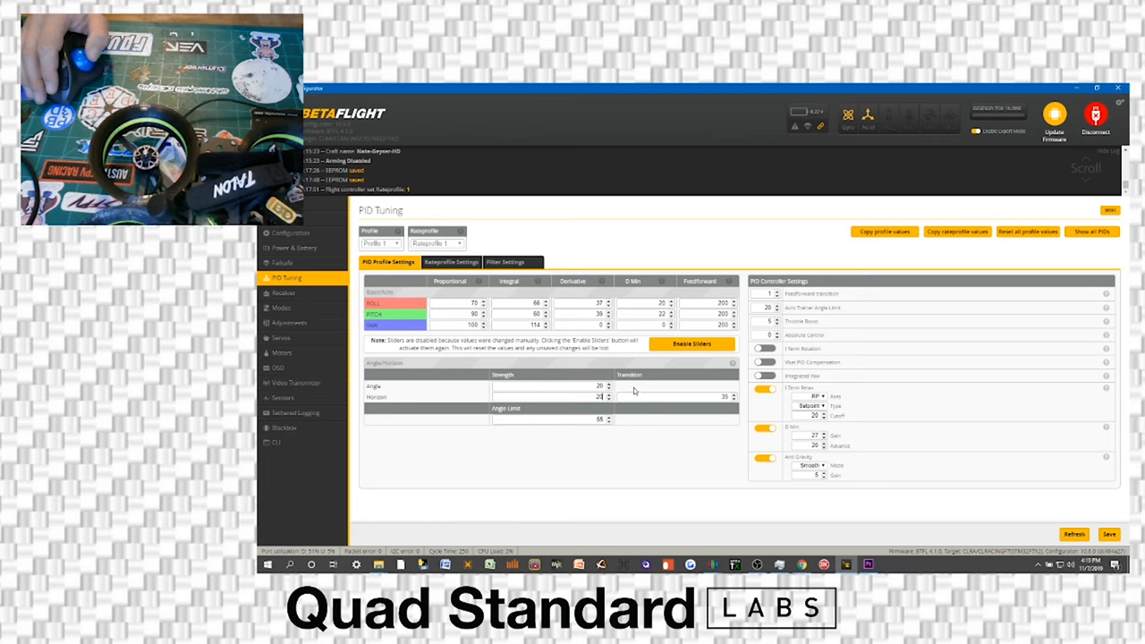
# Finish the angle-mode strength value and return to the Modes page
pyautogui.click(594, 418)
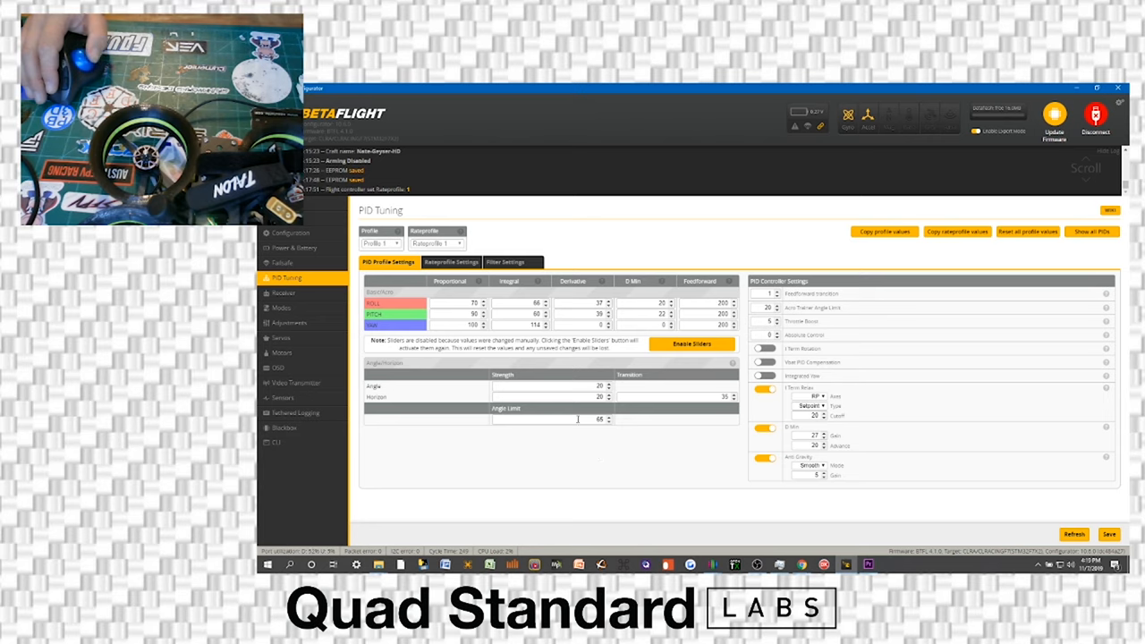
pyautogui.moveTo(533, 372)
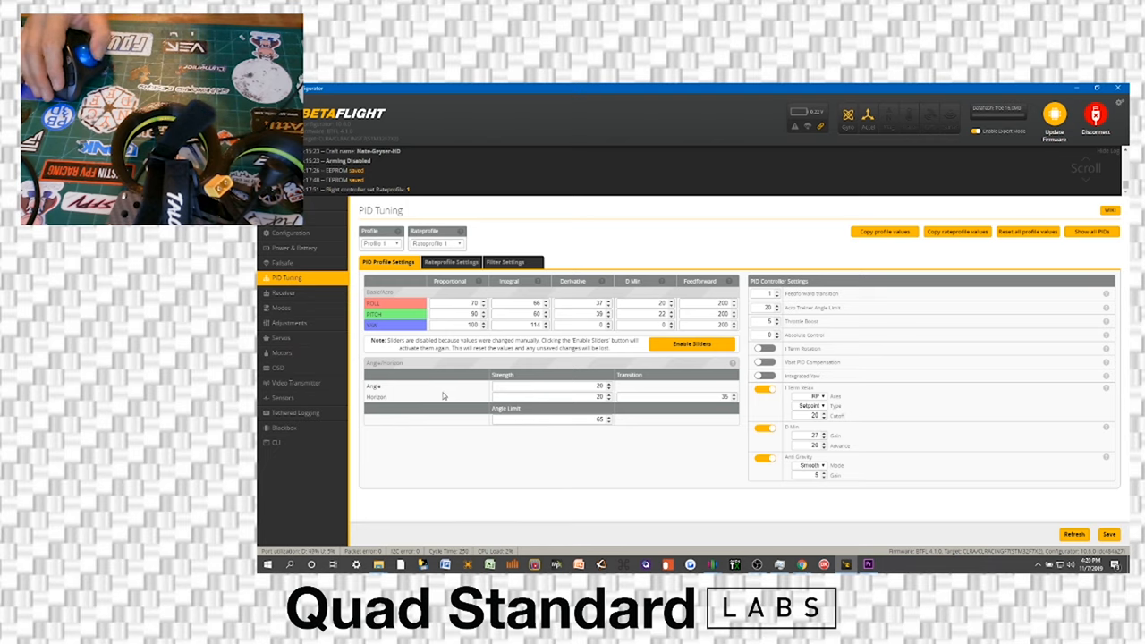
pyautogui.moveTo(479, 389)
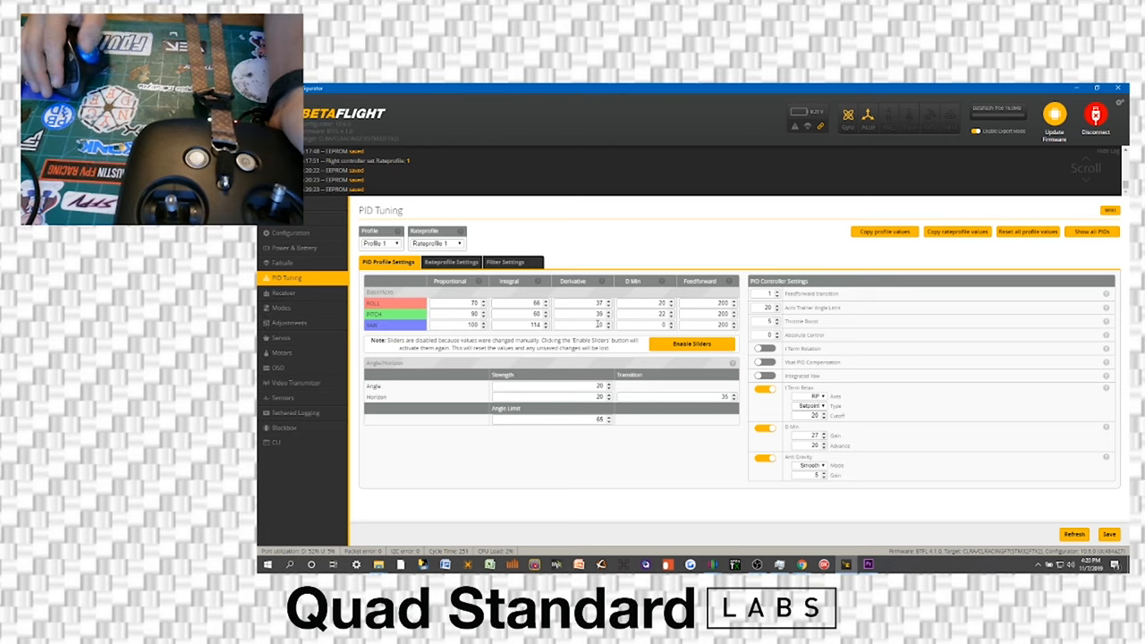
pyautogui.click(281, 307)
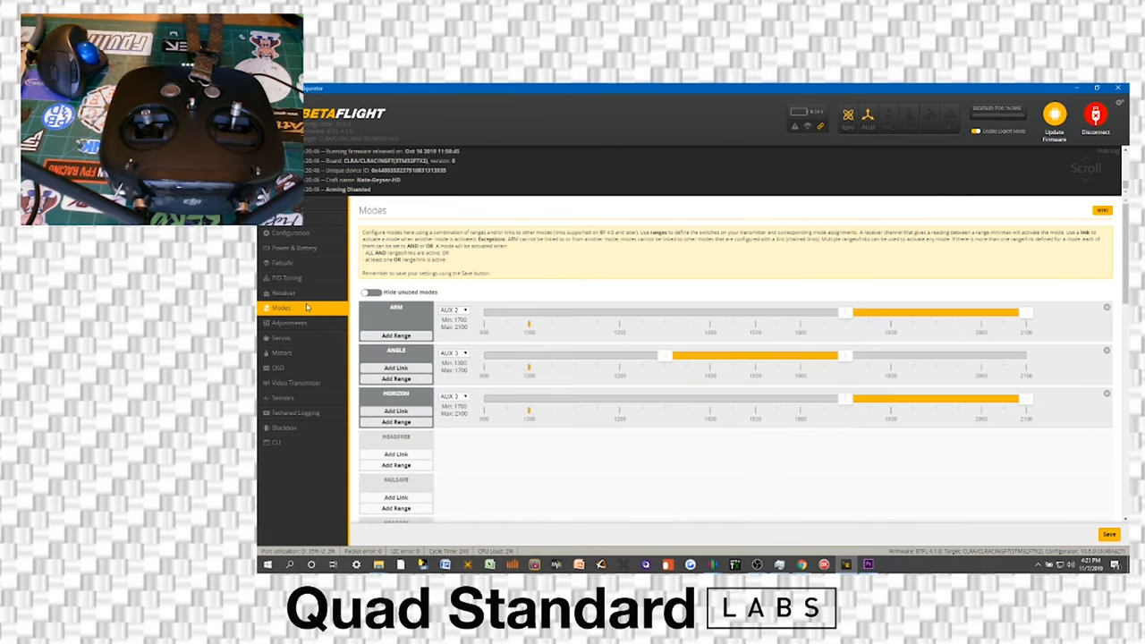